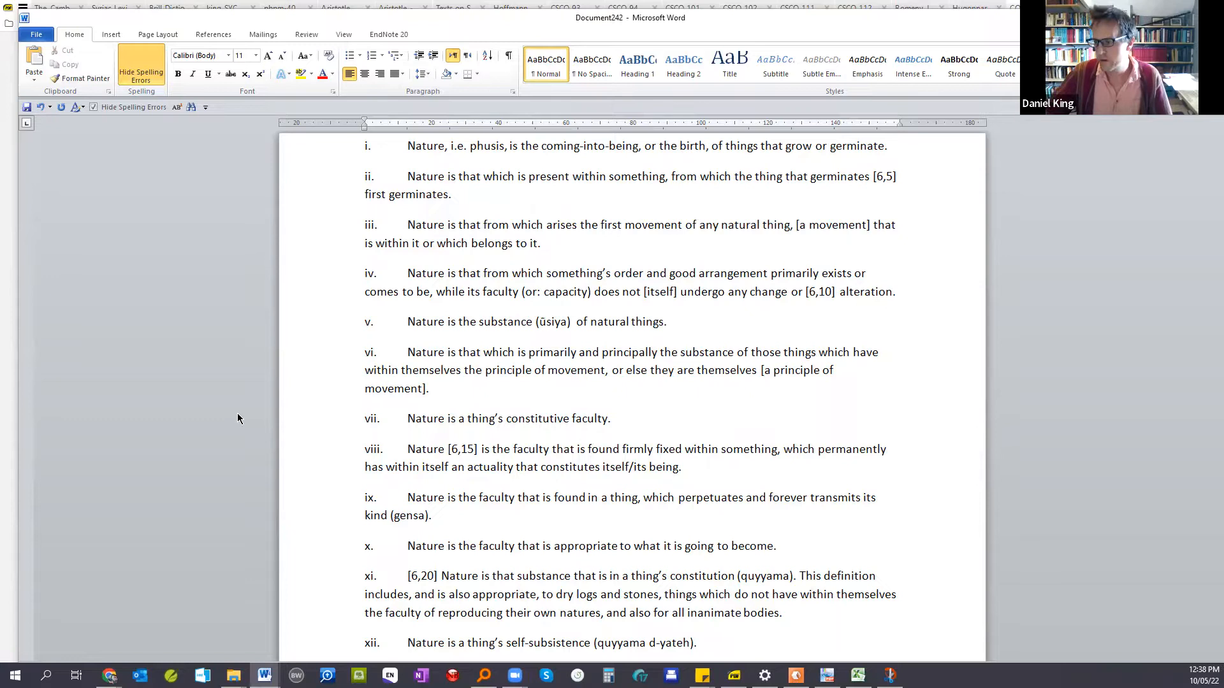
pyautogui.moveTo(492, 328)
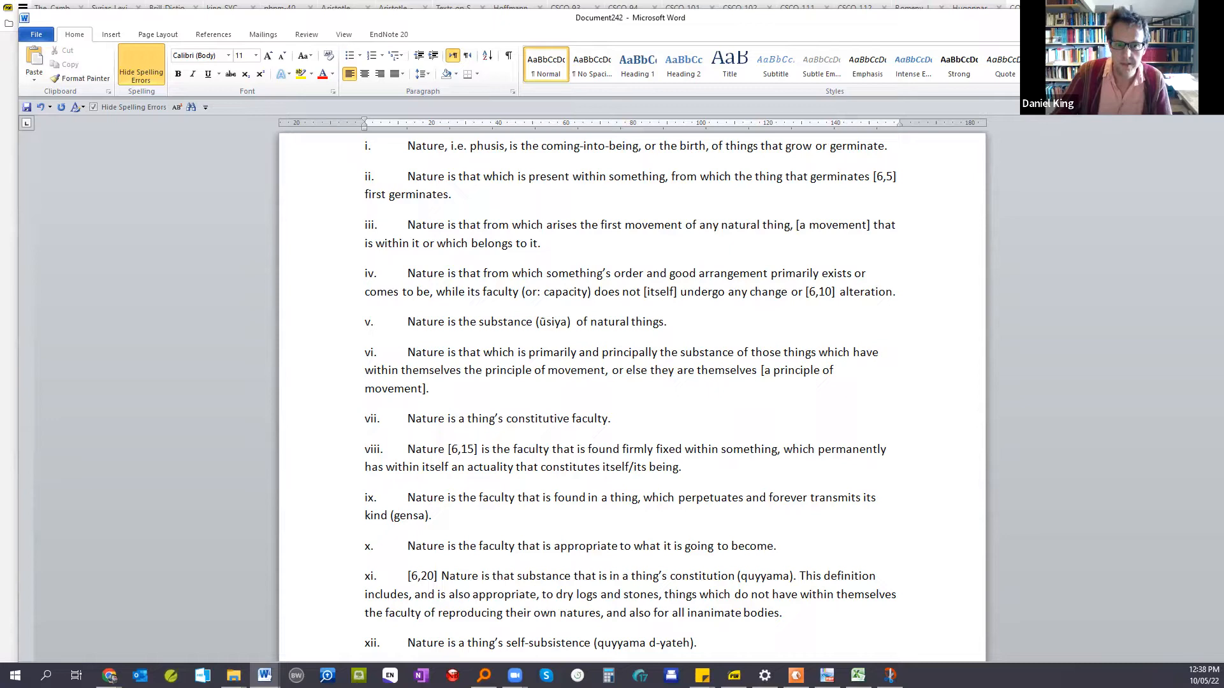
# - Scroll down to bring definition viii of nature into view
pyautogui.scroll(-3)
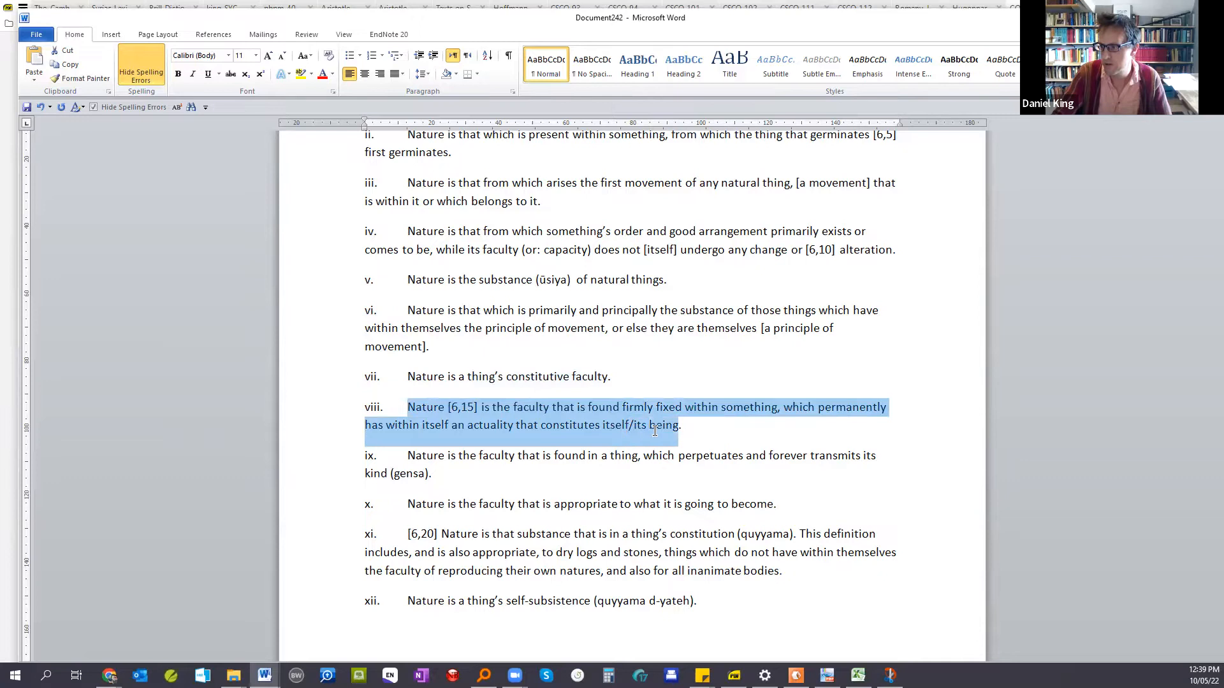
pyautogui.moveTo(709, 434)
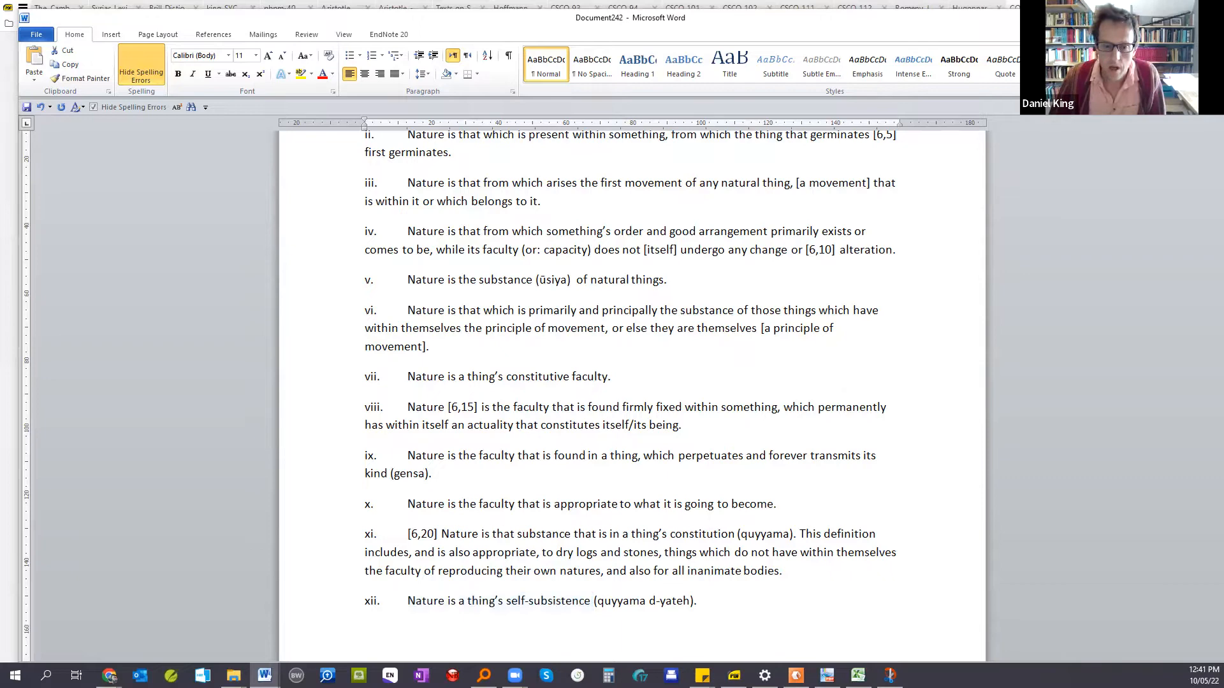
# - Scroll past the end of the nature list to the substance definitions through entry xi
pyautogui.scroll(-3)
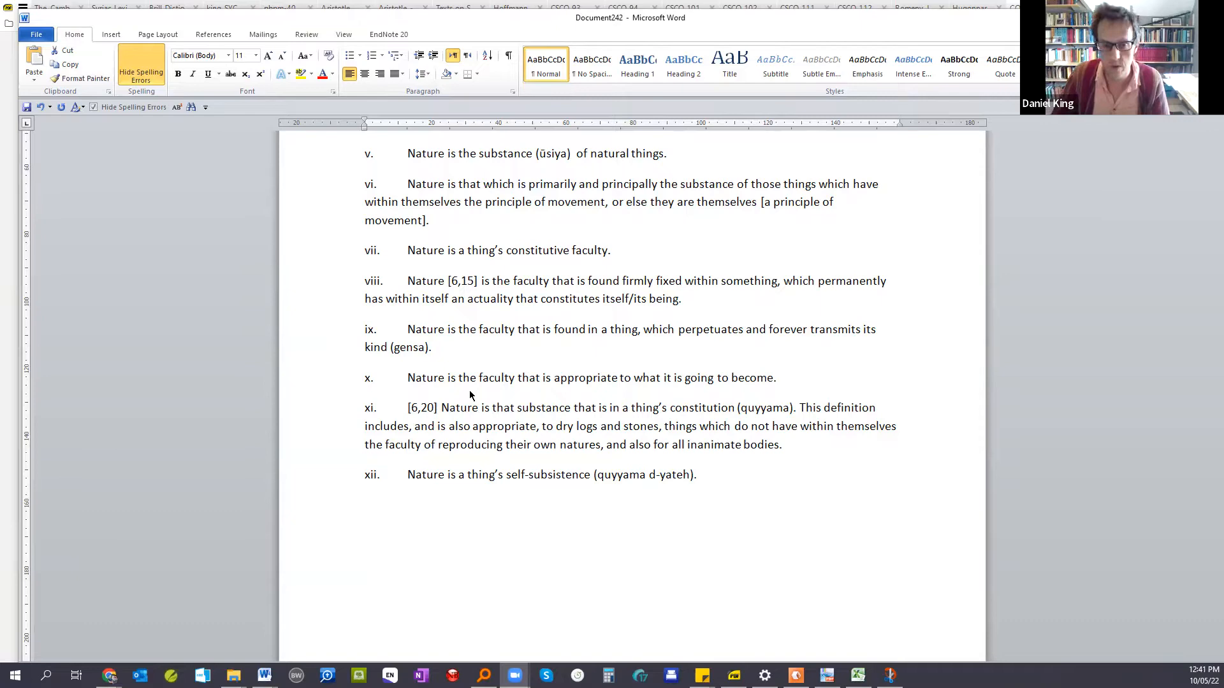
pyautogui.scroll(-3)
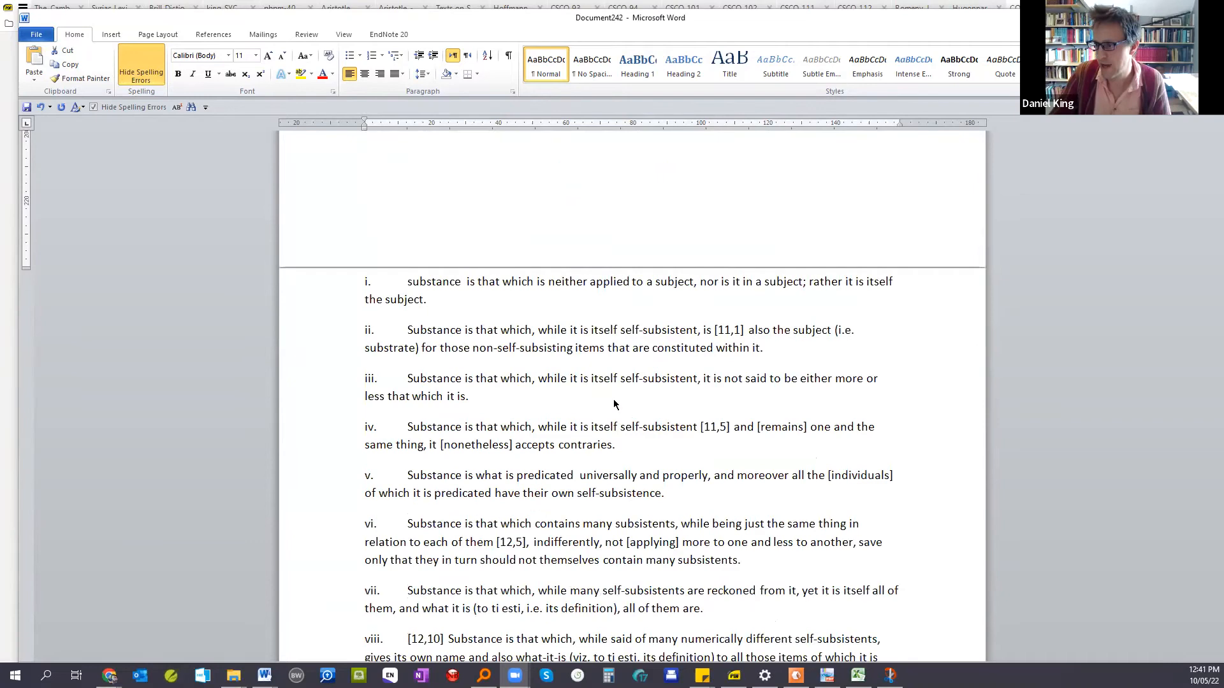
pyautogui.scroll(-3)
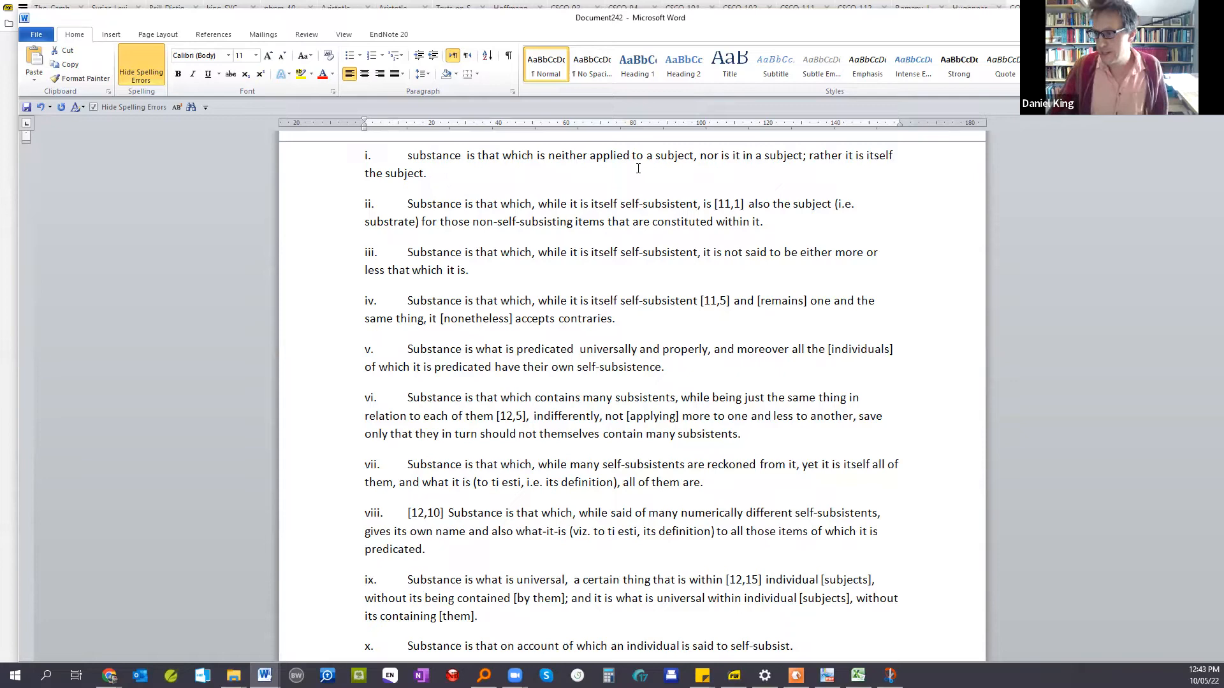
pyautogui.scroll(-3)
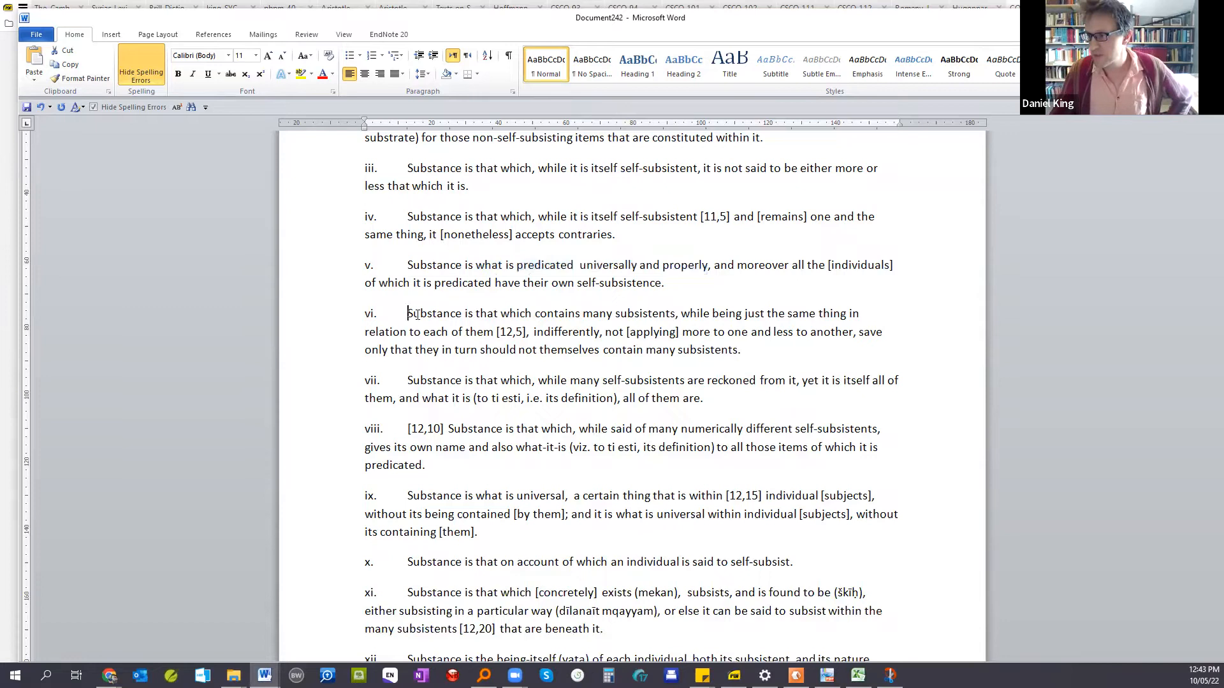
# - Select 'Substance is that which contains many subsistents' in item vi and move slightly down
pyautogui.moveTo(407, 313); pyautogui.dragTo(676, 313)
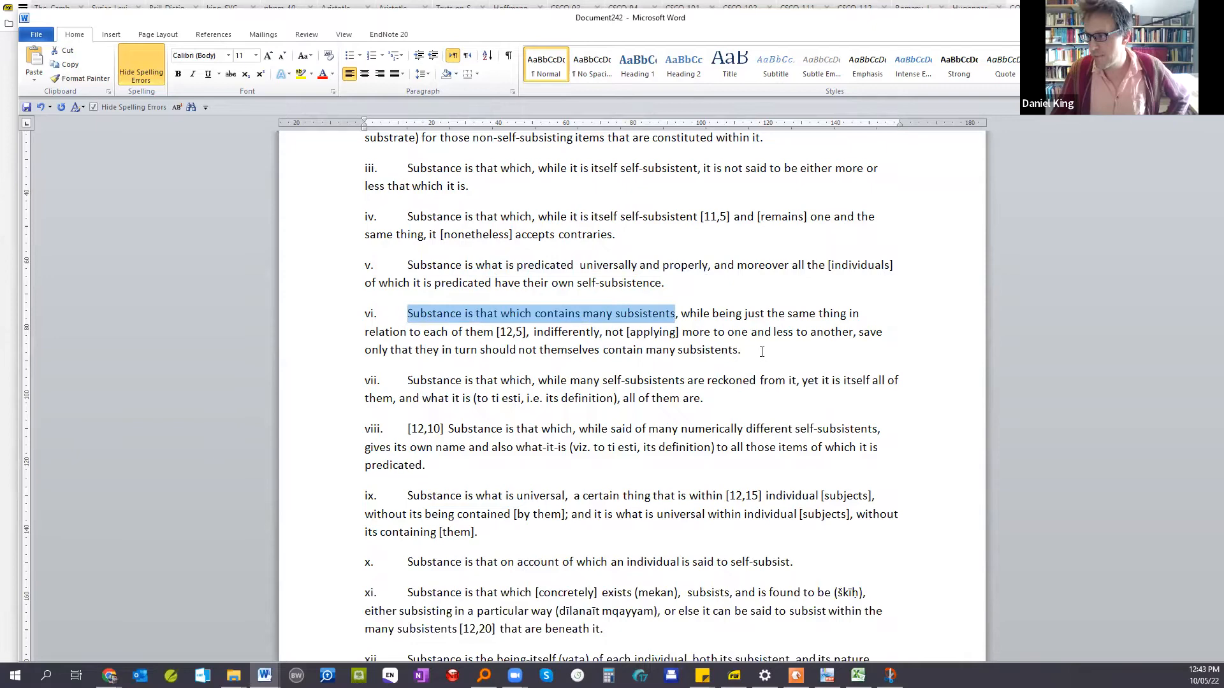
pyautogui.scroll(-3)
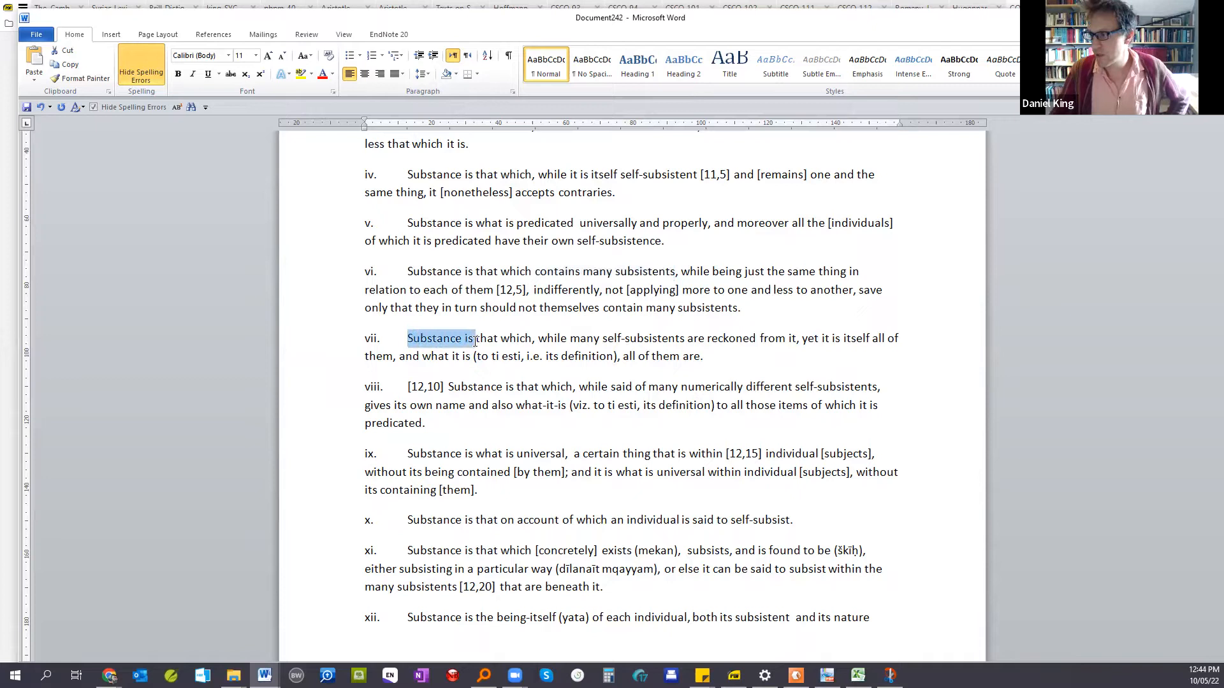
# - Select item vii's opening clause up to 'reckoned from' and move down to item xii
pyautogui.moveTo(474, 337); pyautogui.dragTo(786, 338)
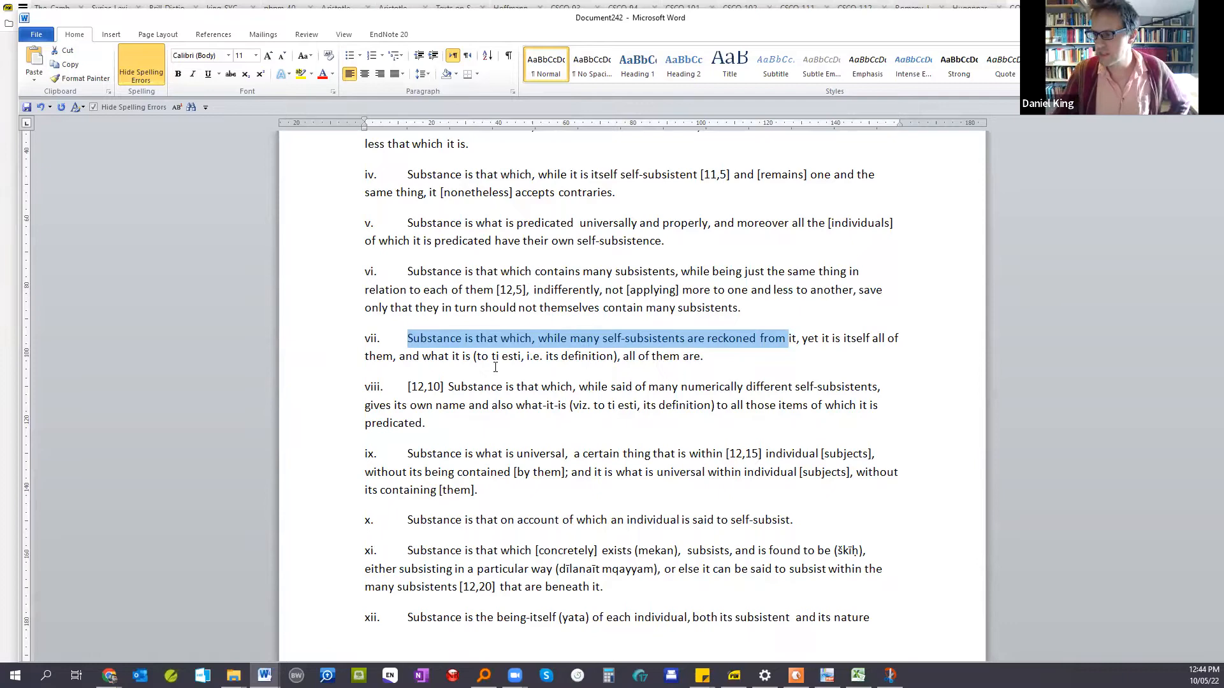
pyautogui.scroll(-3)
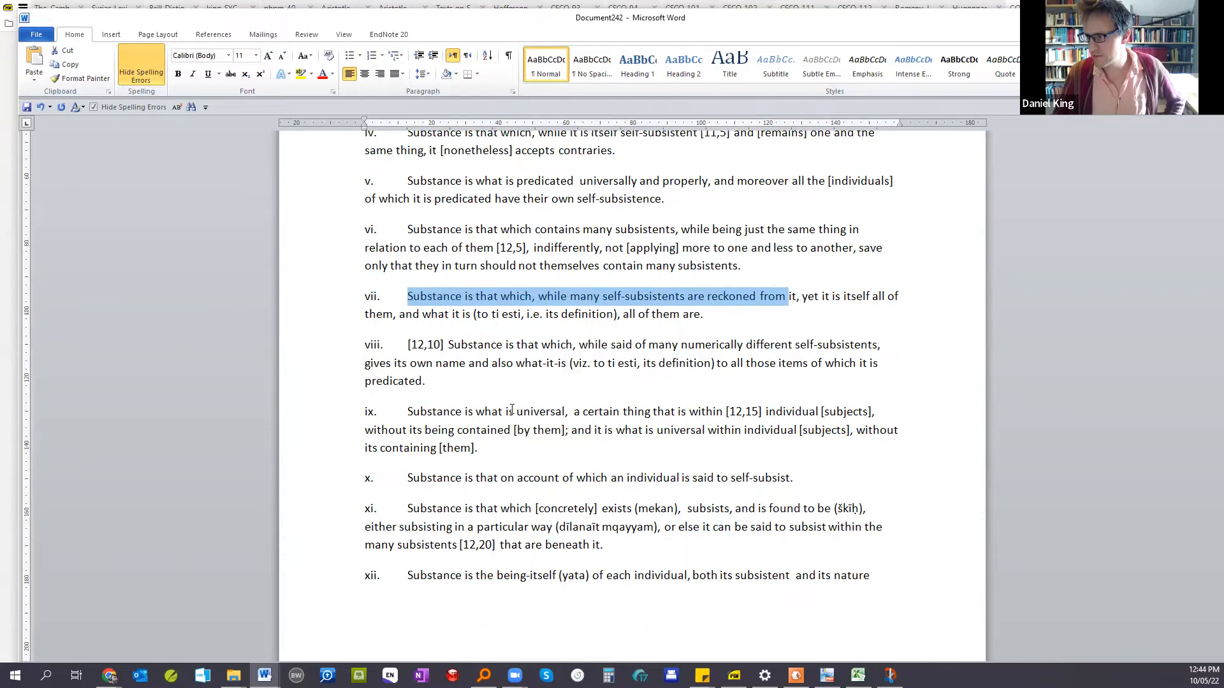
pyautogui.scroll(-3)
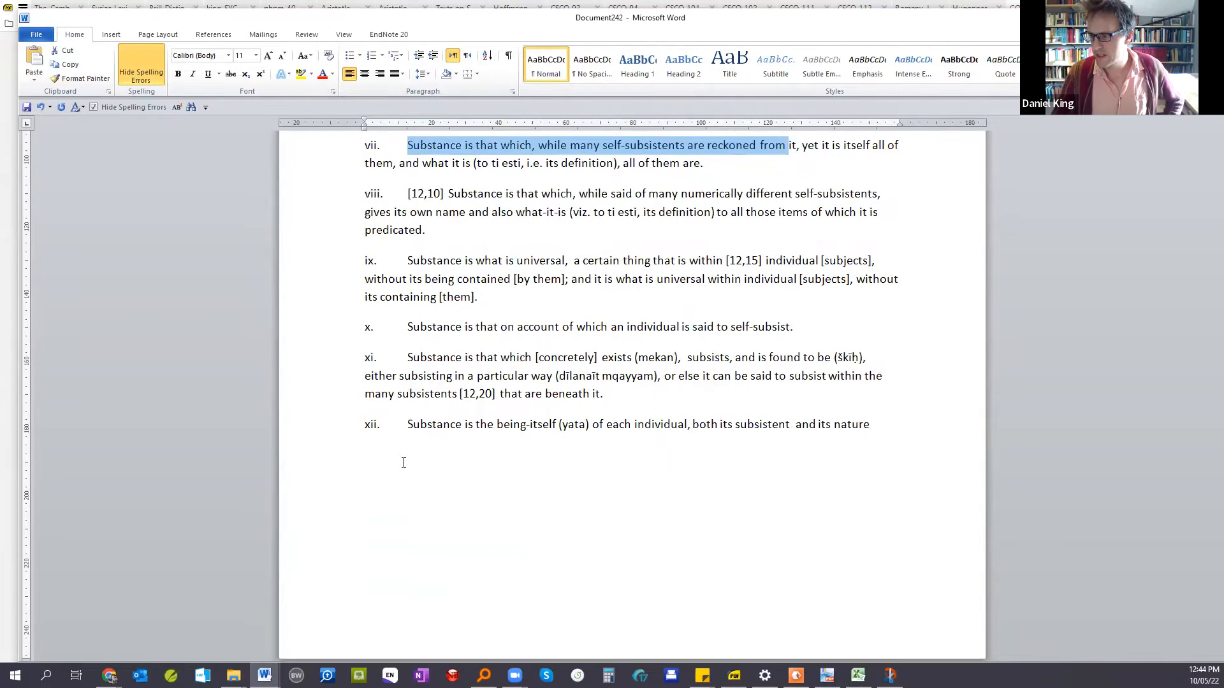